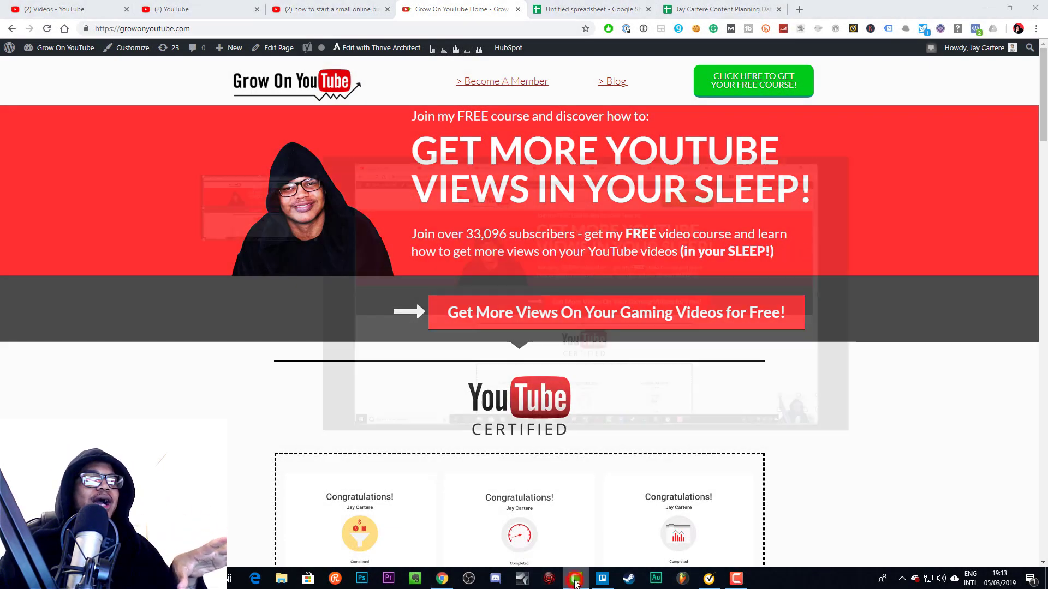
# - Preview the existing zoom animation on the recording tracks
pyautogui.click(574, 578)
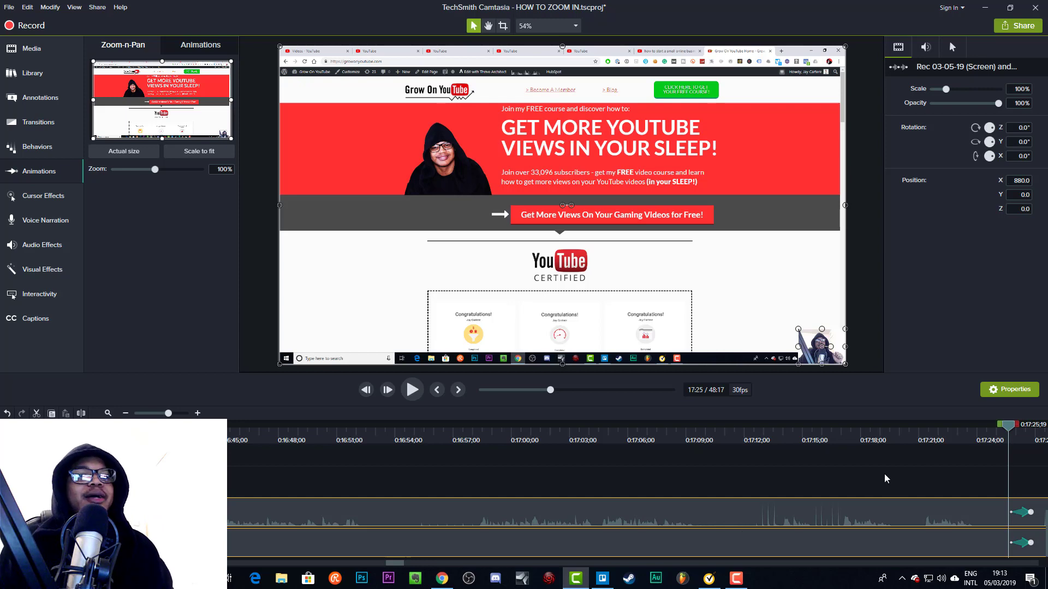
pyautogui.moveTo(839, 469)
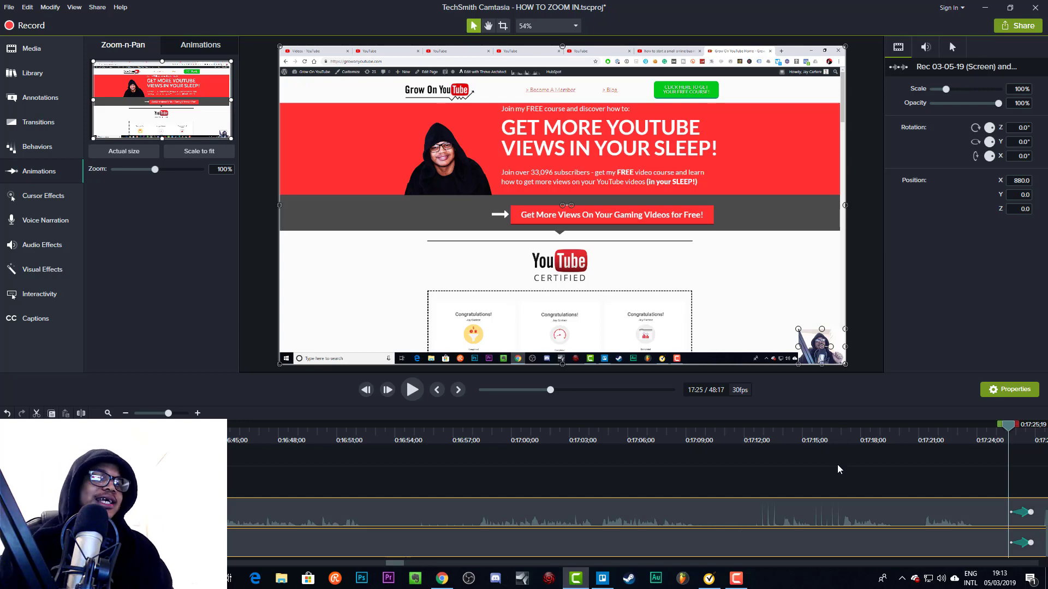
pyautogui.click(411, 389)
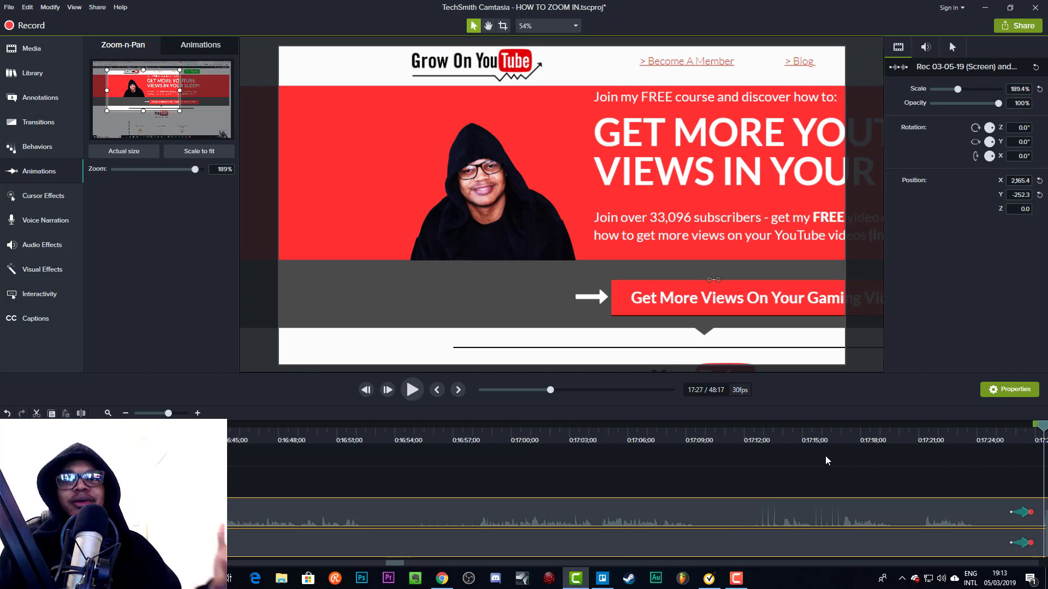
pyautogui.click(200, 45)
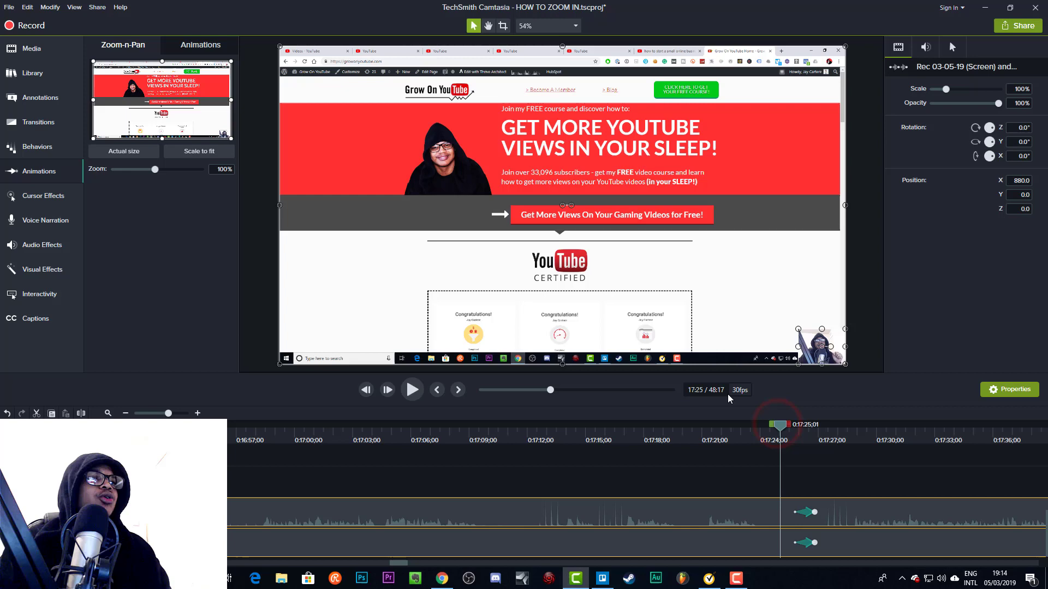
# - Delete the zoom animations from both tracks and bring back the Zoom-n-Pan settings
pyautogui.click(806, 512)
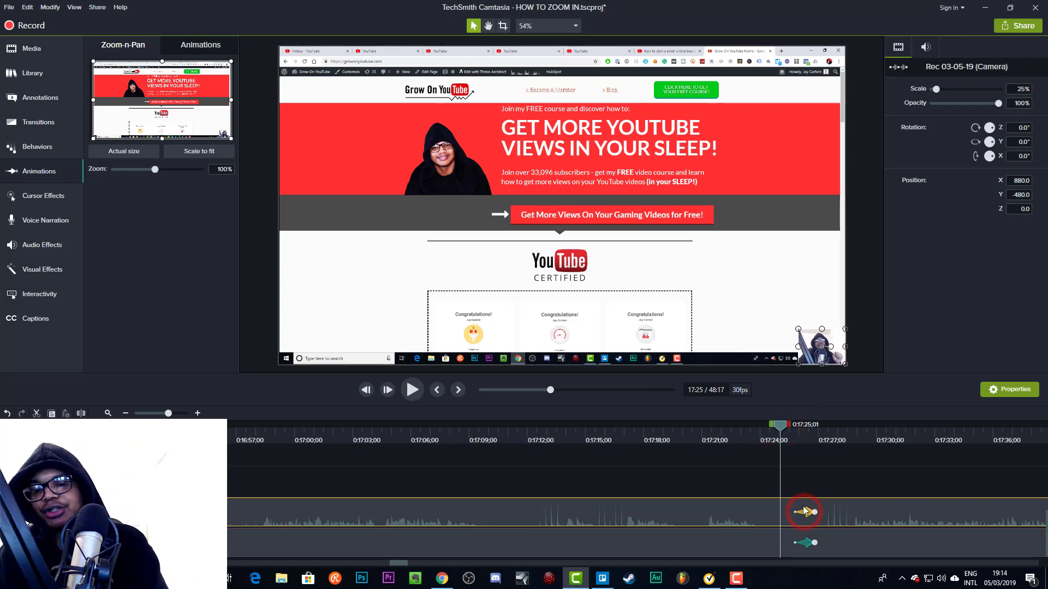
pyautogui.click(339, 272)
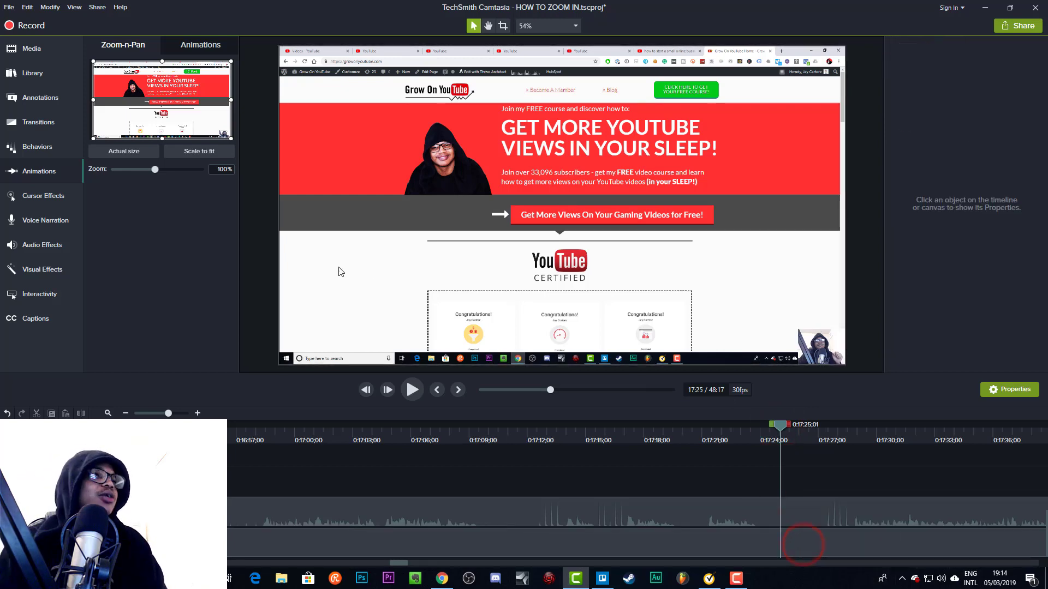
pyautogui.click(38, 171)
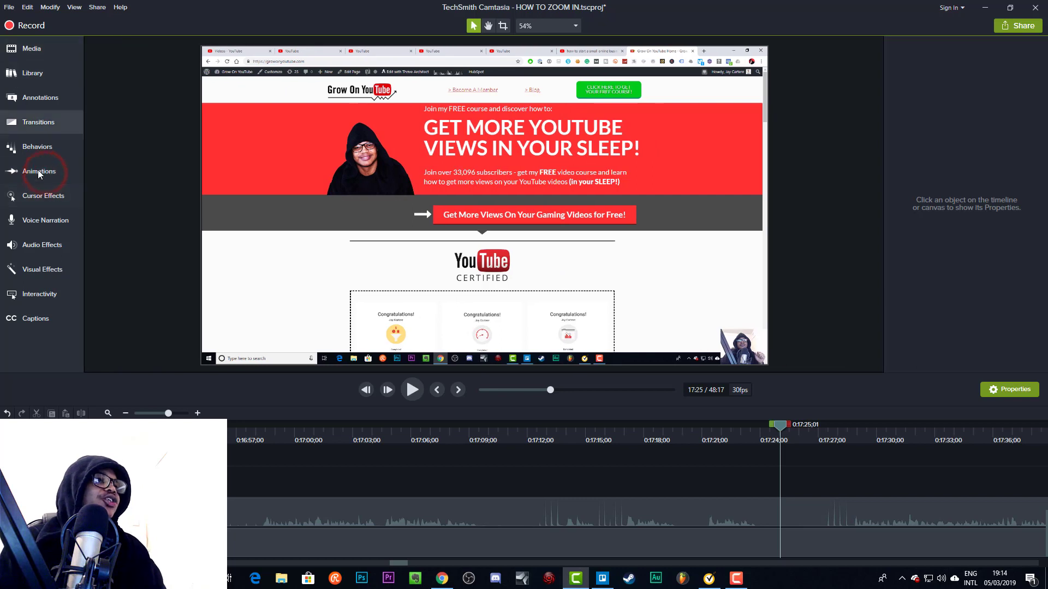
pyautogui.click(39, 171)
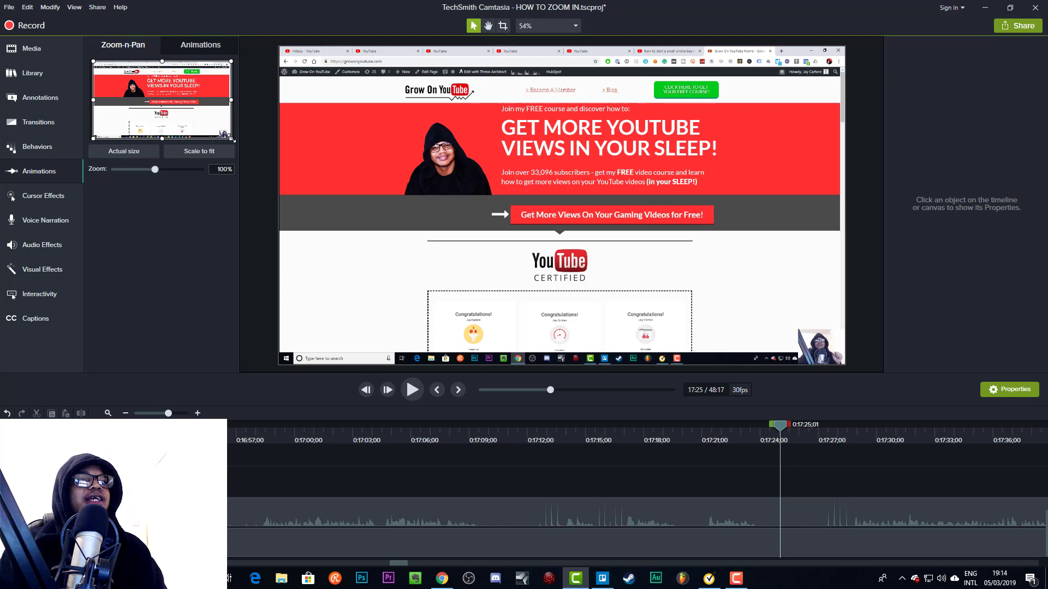
# - Zoom in on the red headline banner, then move the playhead back before the zoom
pyautogui.moveTo(155, 169); pyautogui.dragTo(198, 169)
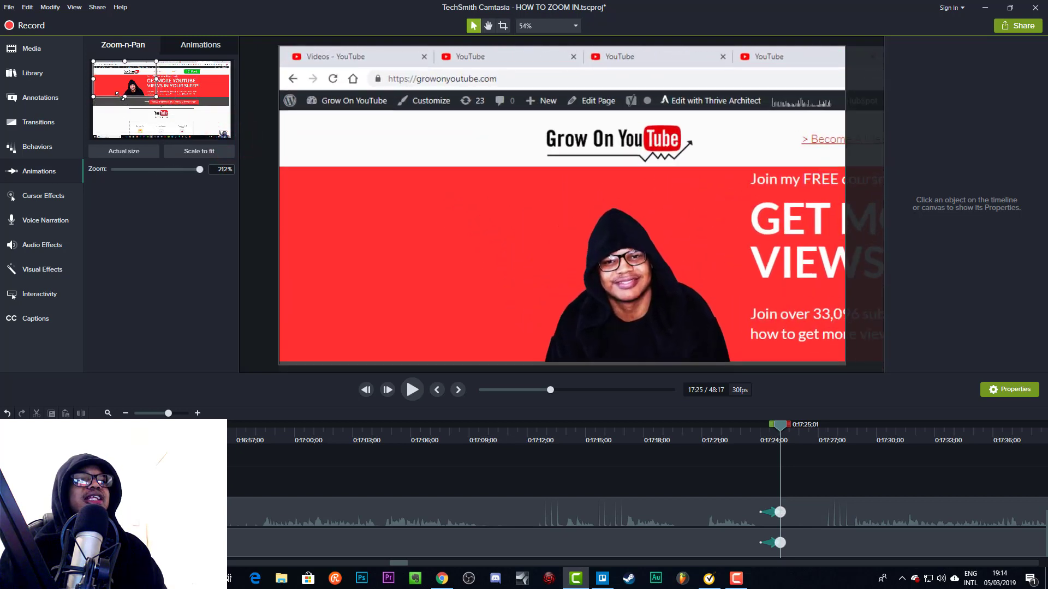
pyautogui.moveTo(197, 169); pyautogui.dragTo(203, 169)
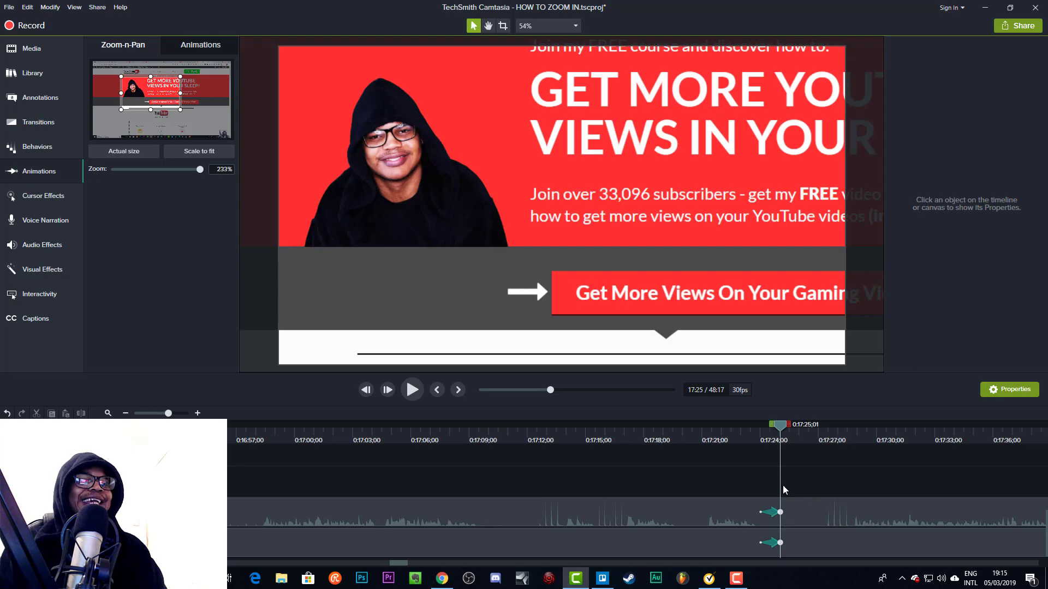
pyautogui.moveTo(780, 495)
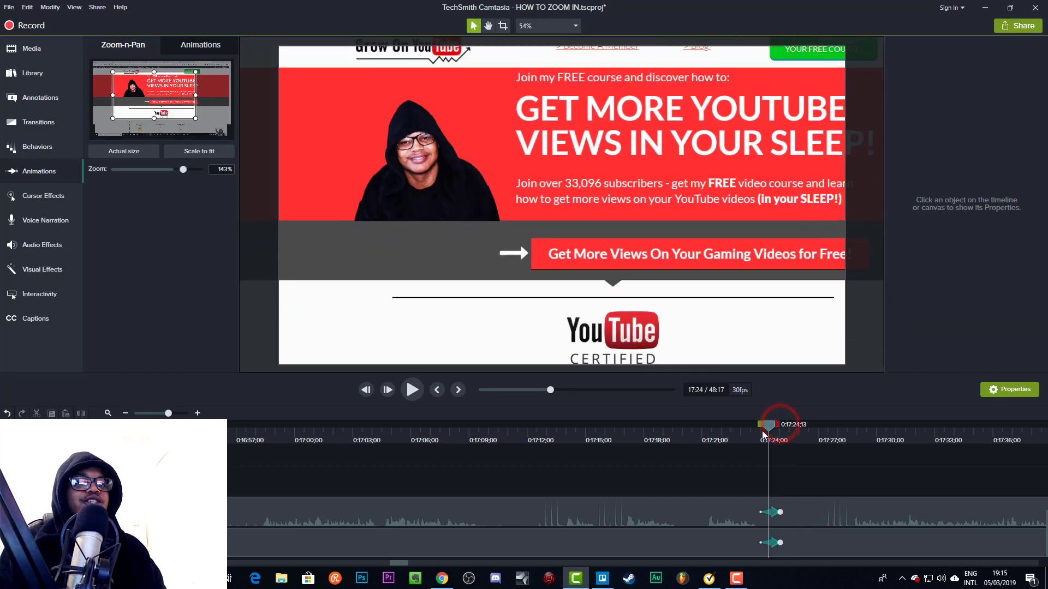
pyautogui.moveTo(182, 170); pyautogui.dragTo(164, 169)
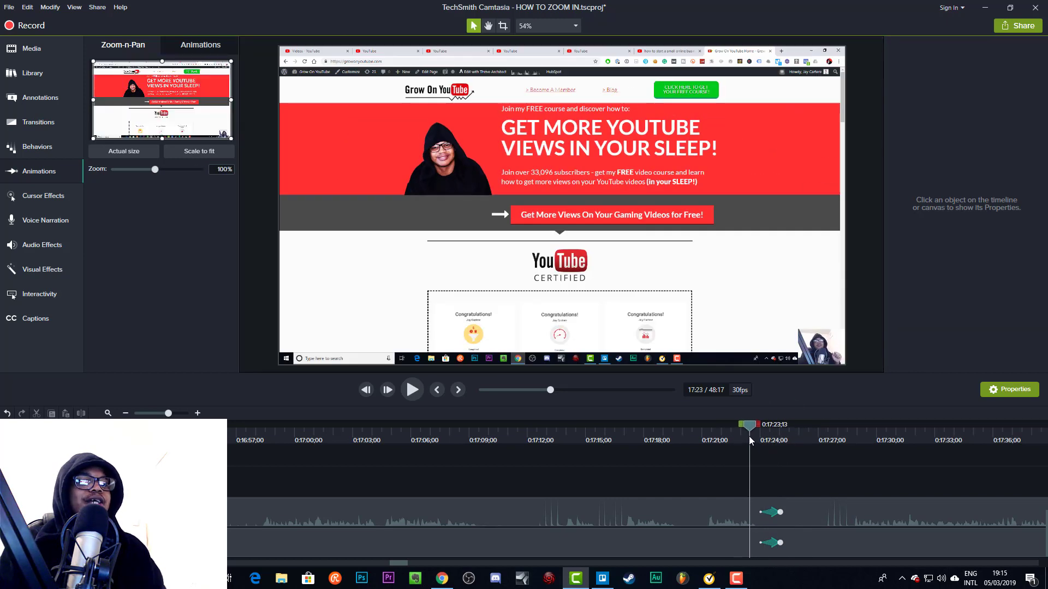
# - Drag both clips' zoom animation starts left to about 0:17:22
pyautogui.click(411, 390)
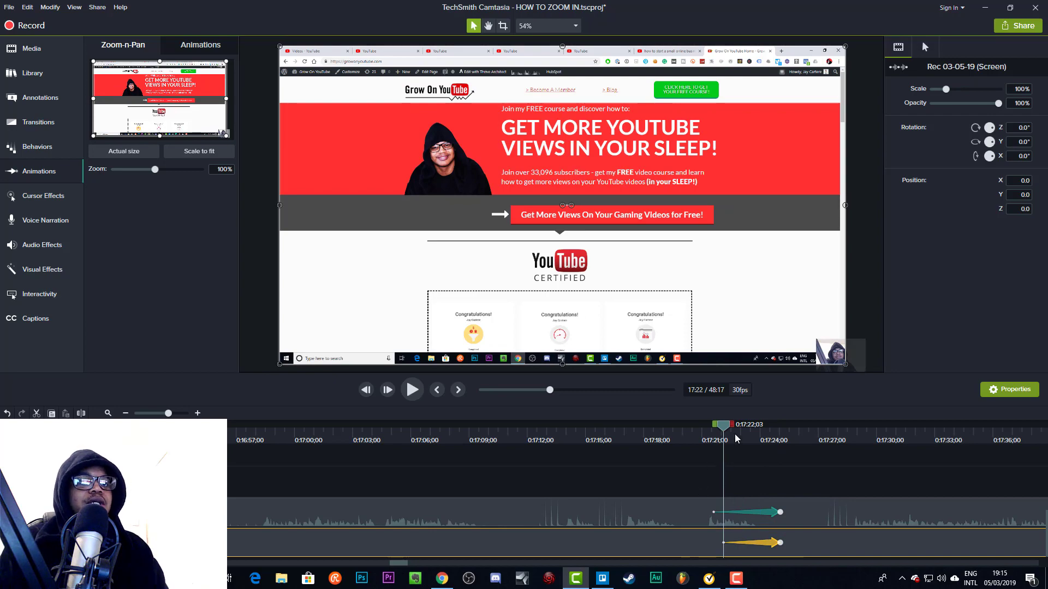
pyautogui.click(411, 390)
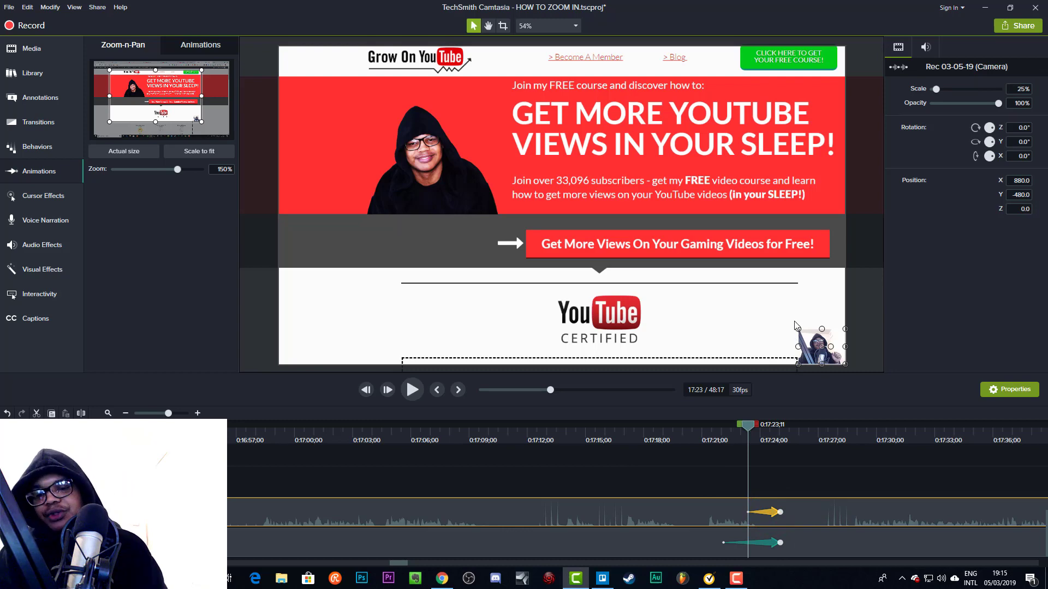
# - Delete the short top-track animation and add a 218% headline zoom at 0:17:24
pyautogui.click(729, 468)
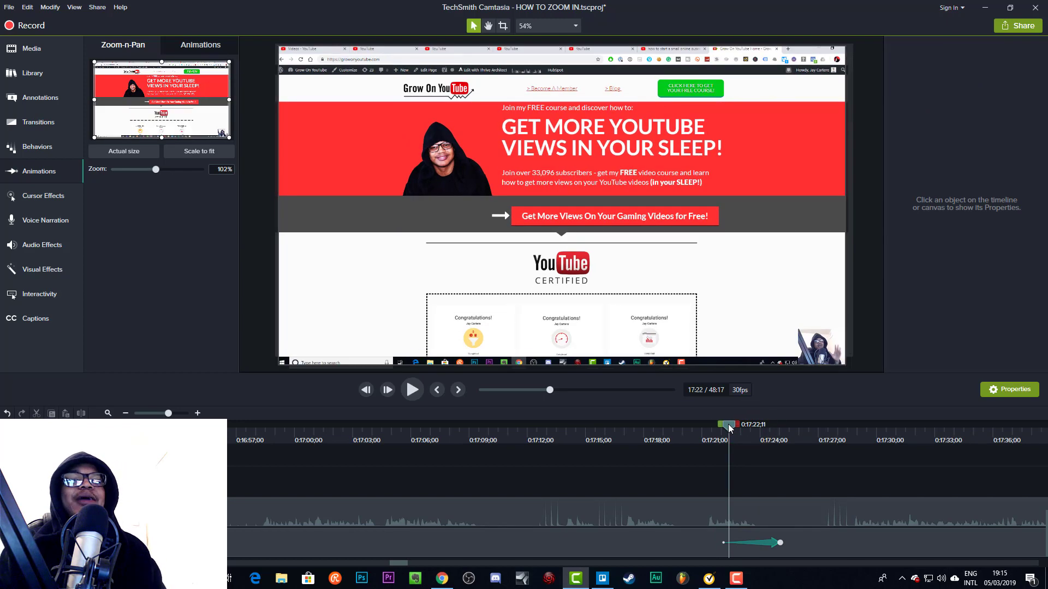
pyautogui.click(411, 389)
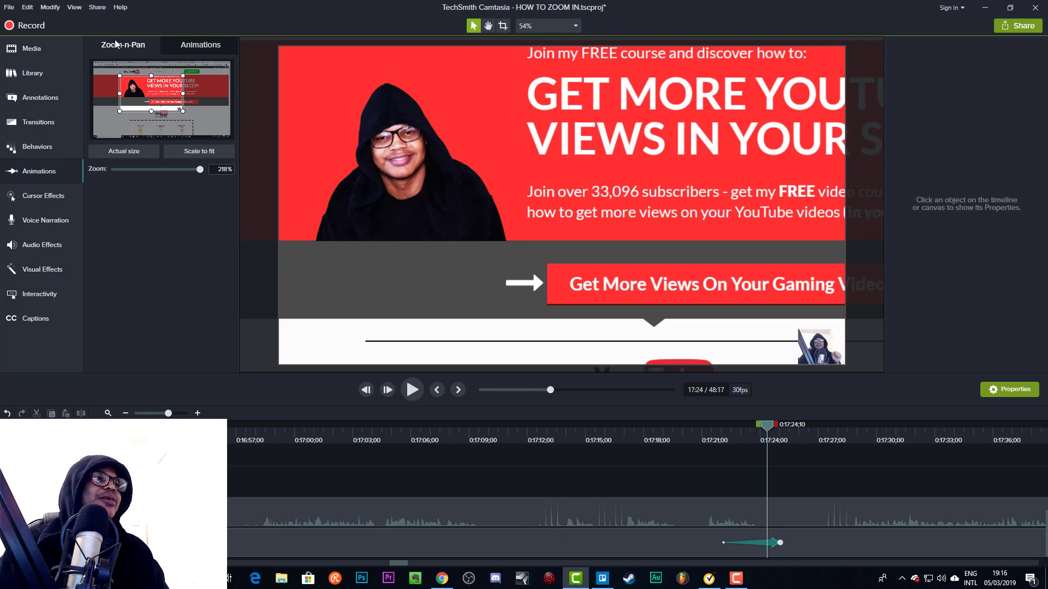
pyautogui.moveTo(158, 204)
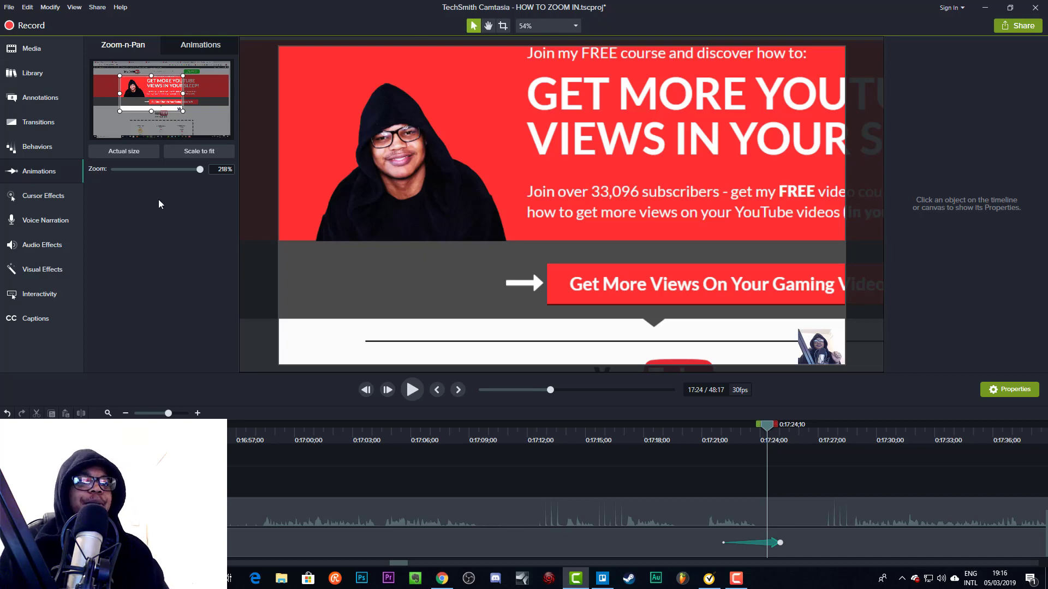
pyautogui.moveTo(764, 547)
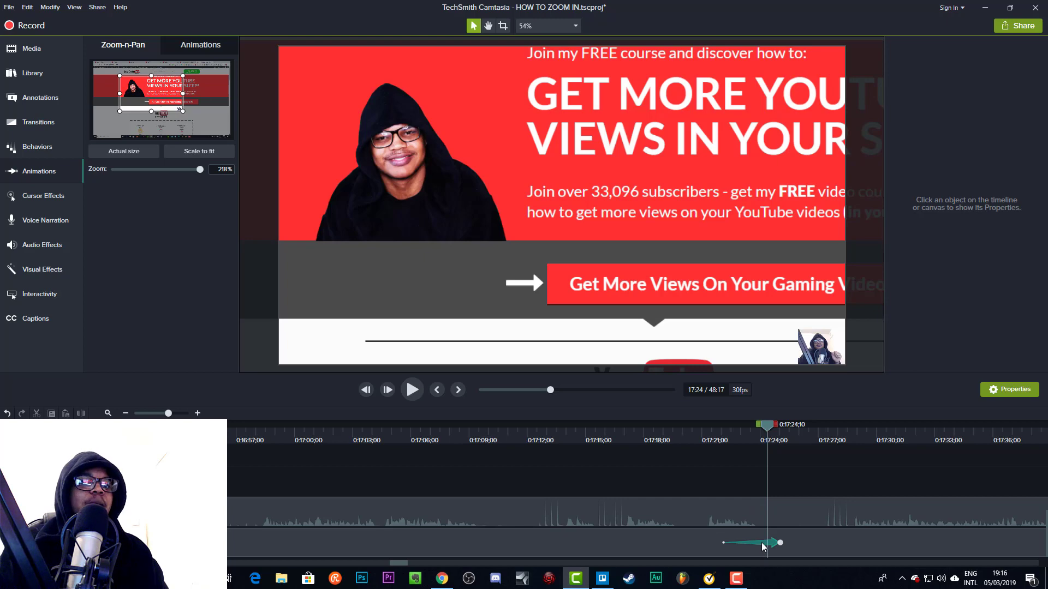
pyautogui.click(763, 542)
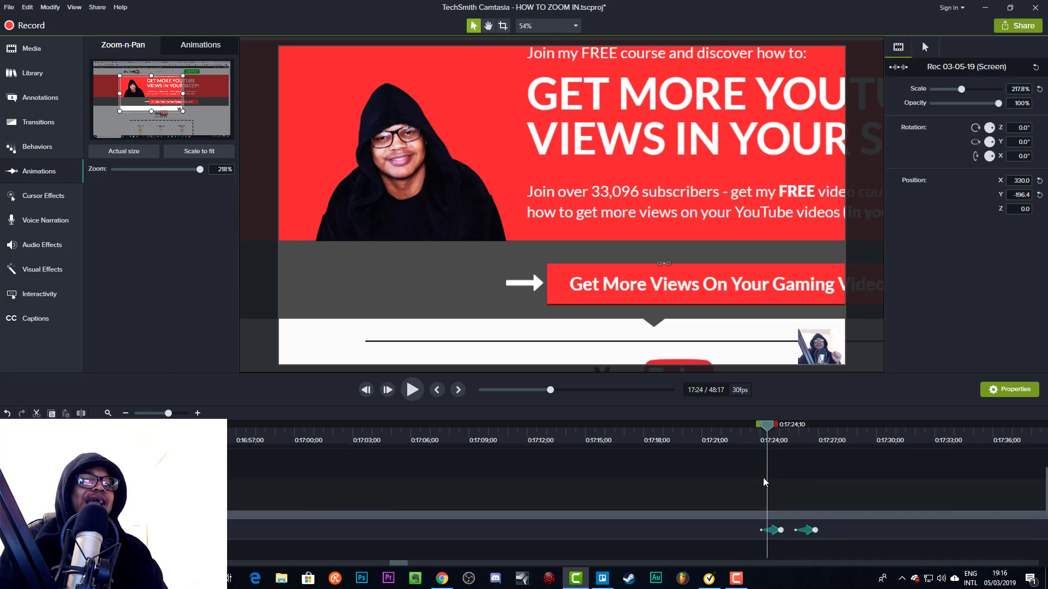
pyautogui.moveTo(726, 506)
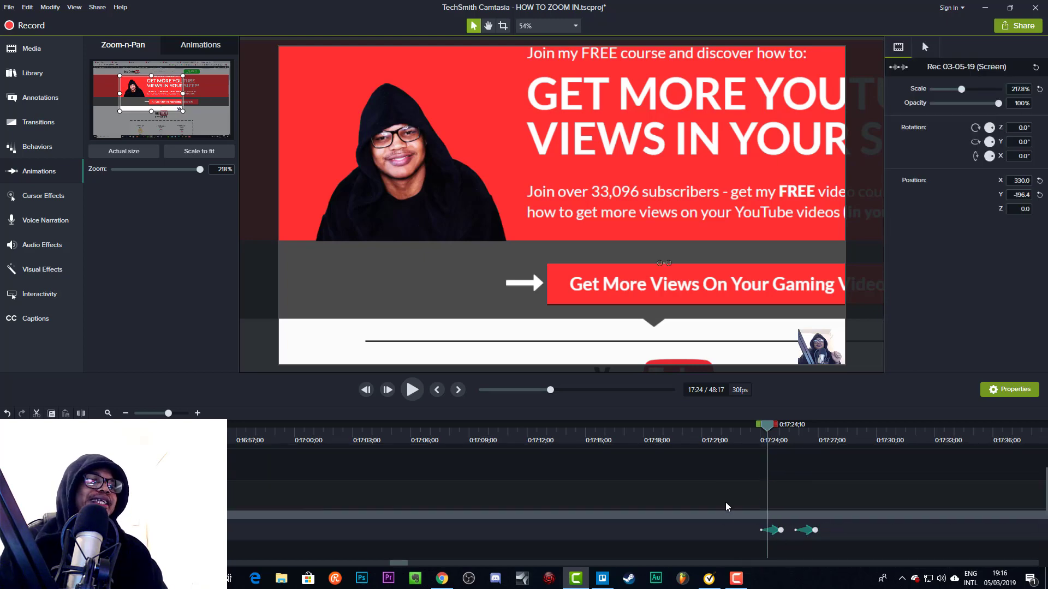
pyautogui.click(769, 504)
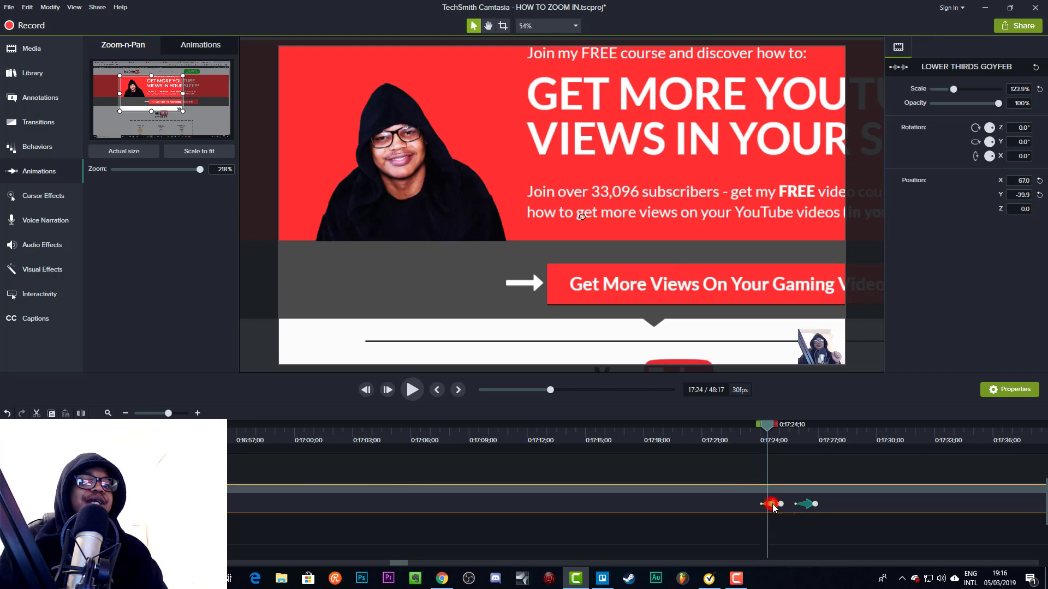
pyautogui.click(807, 503)
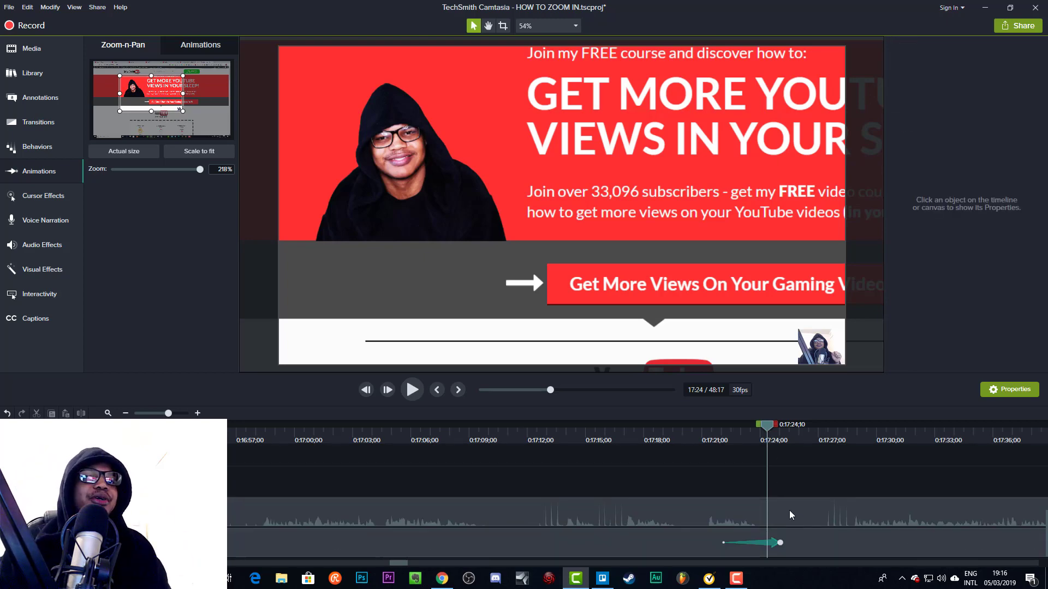
# - Delete the zoom-in animation so Zoom-n-Pan returns to 100%
pyautogui.click(772, 543)
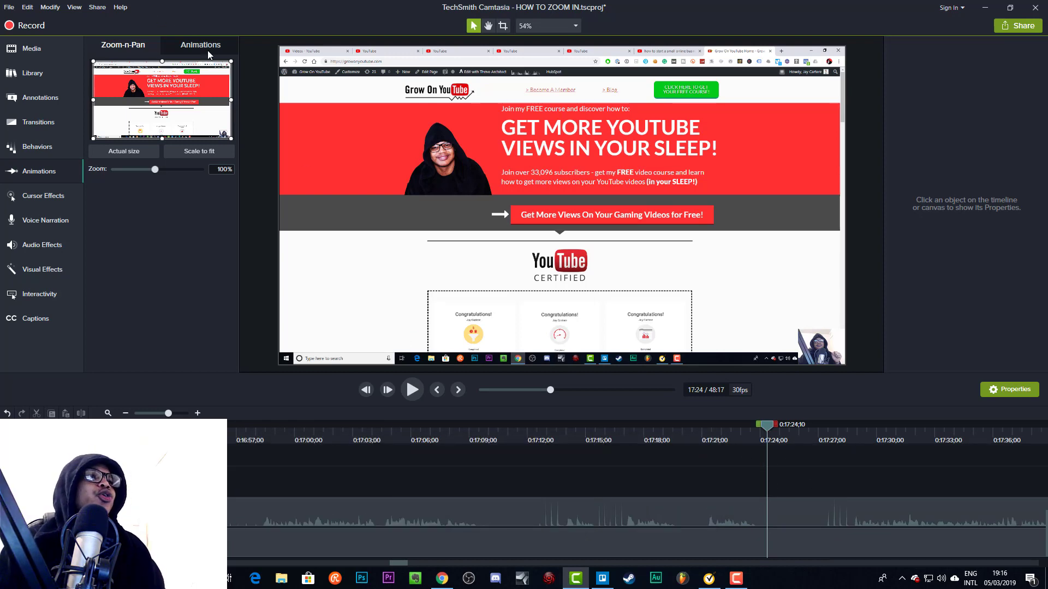
# - Open the Animations preset list
pyautogui.click(200, 45)
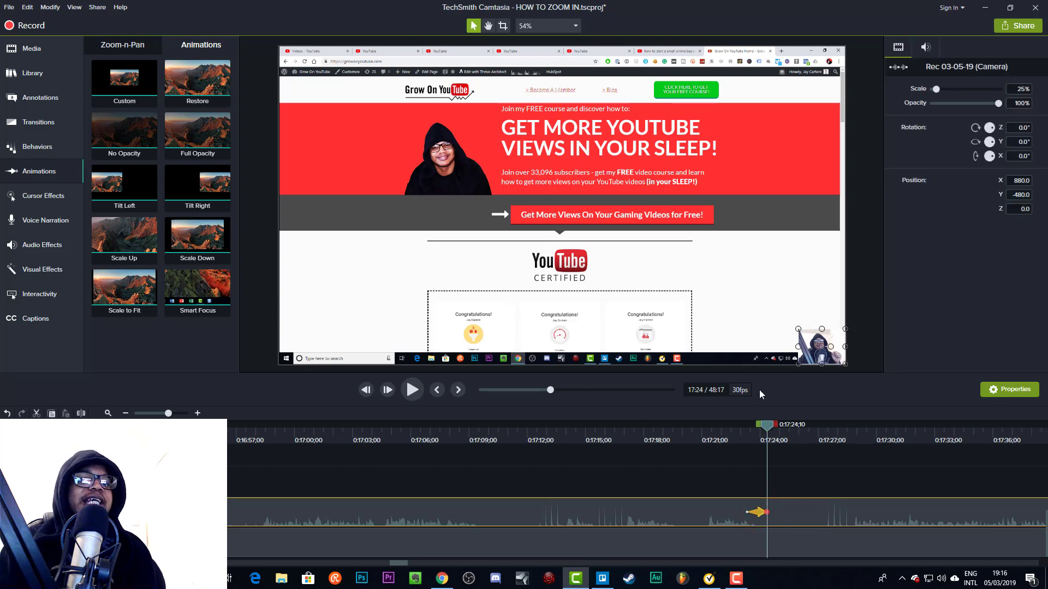
pyautogui.moveTo(755, 527)
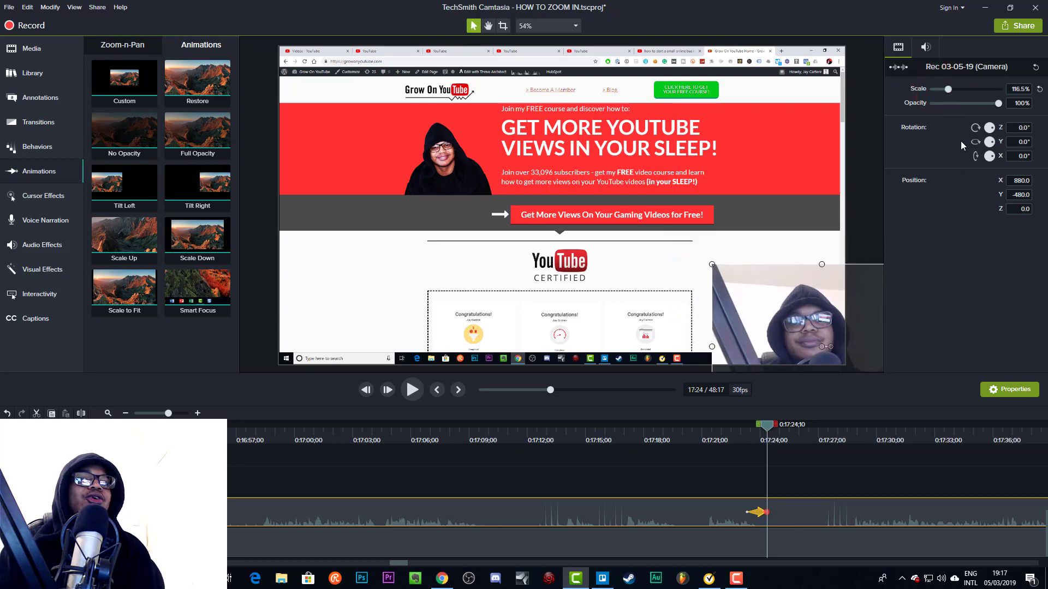
pyautogui.moveTo(946, 127)
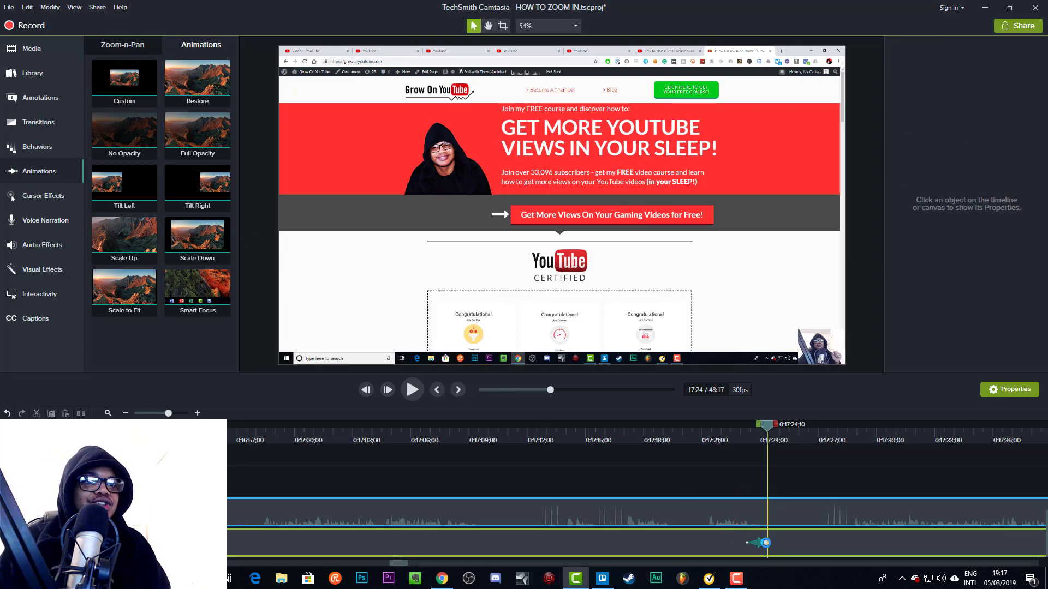
# - Select the Screen recording clip to show its Properties panel
pyautogui.click(560, 200)
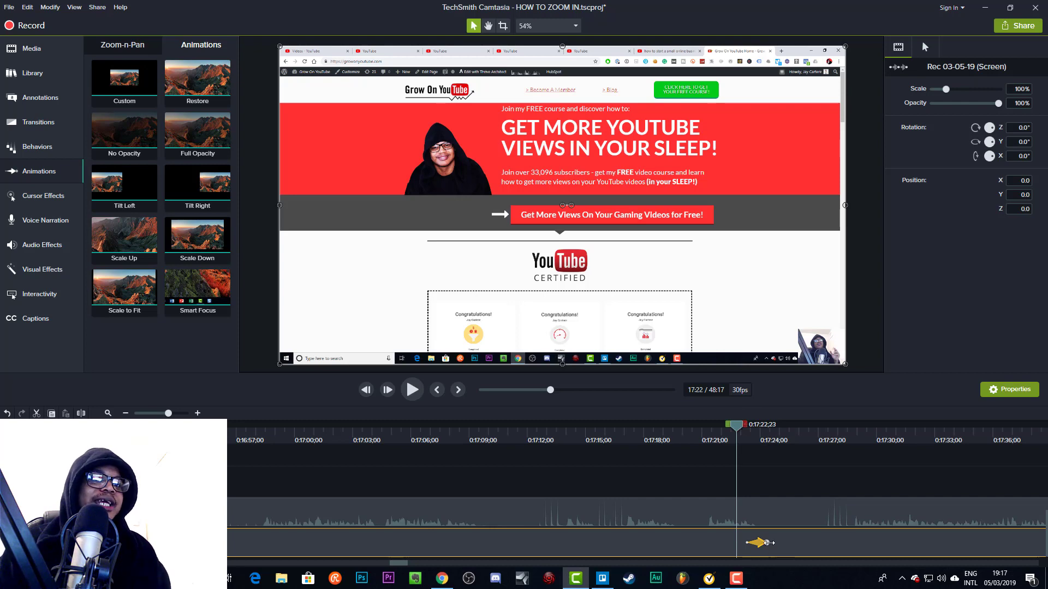
# - Scale the screen recording to about 233% on the headline and play back the zoom
pyautogui.click(412, 390)
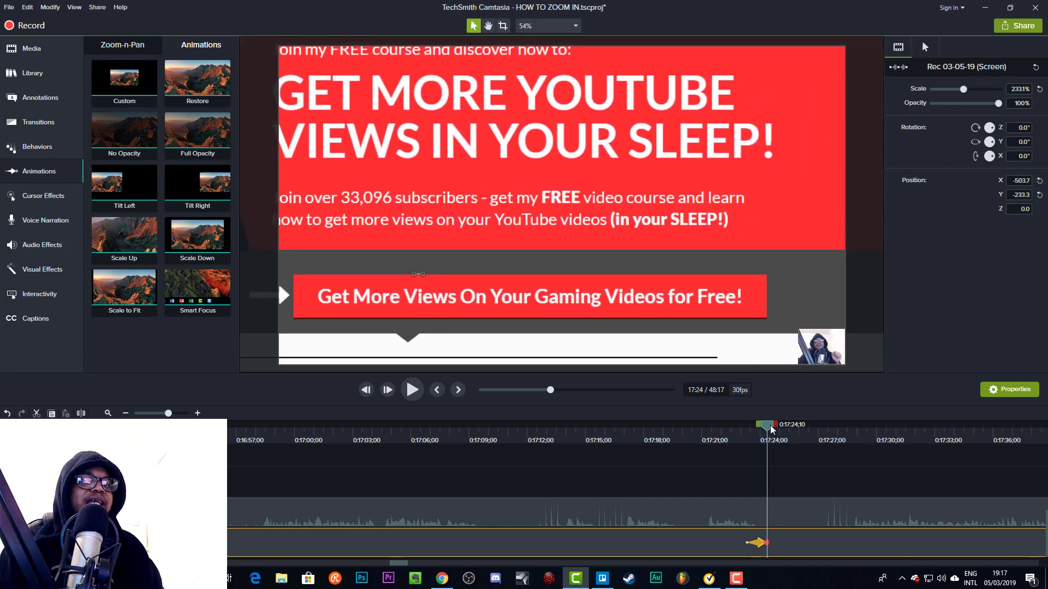
pyautogui.click(412, 390)
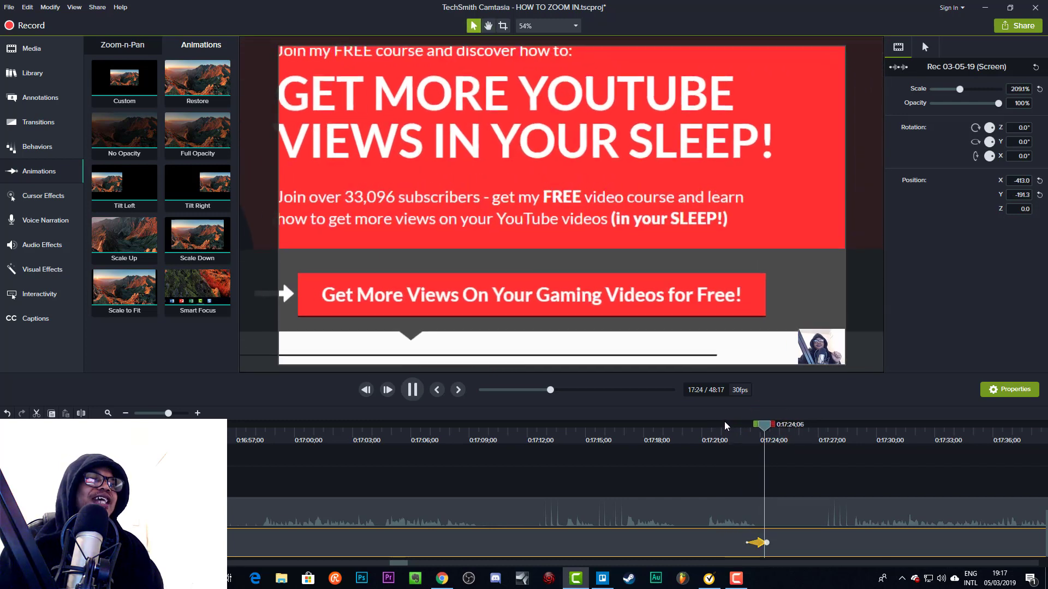
pyautogui.click(411, 390)
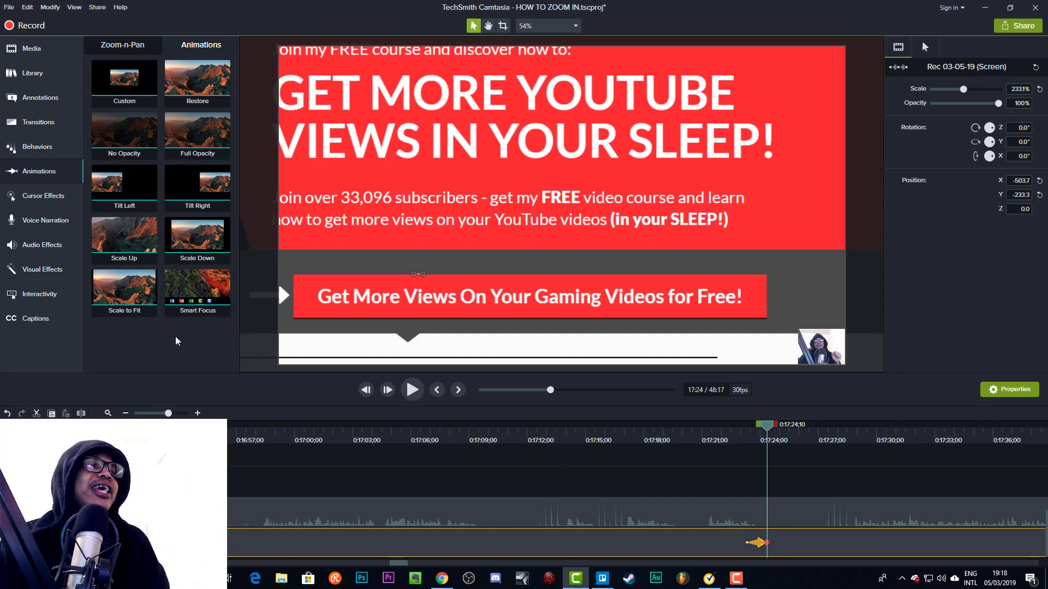
pyautogui.moveTo(179, 359)
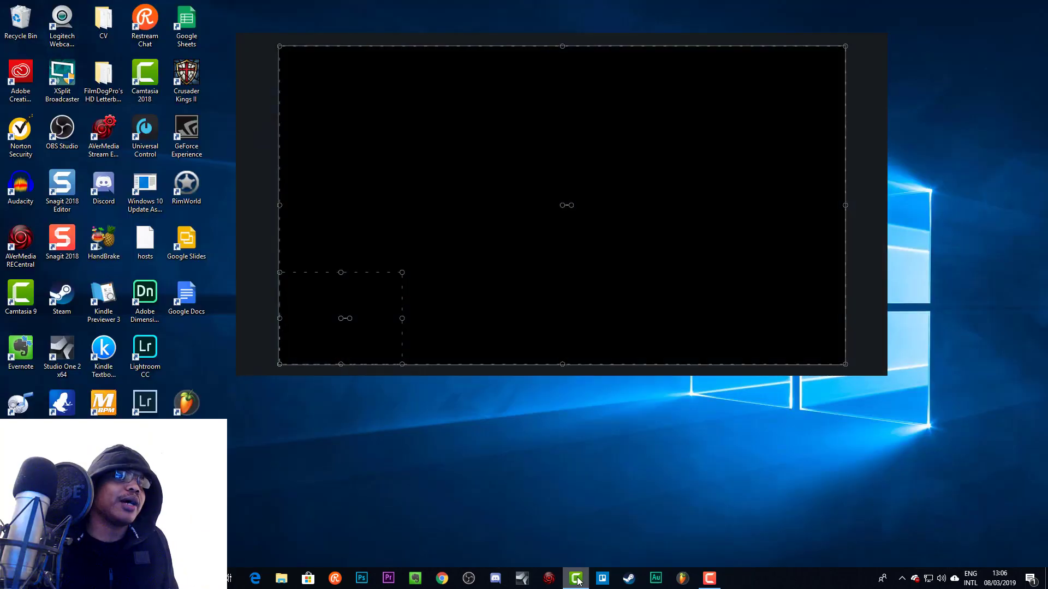
# - Return to Camtasia and move the playhead to 3:55
pyautogui.click(575, 578)
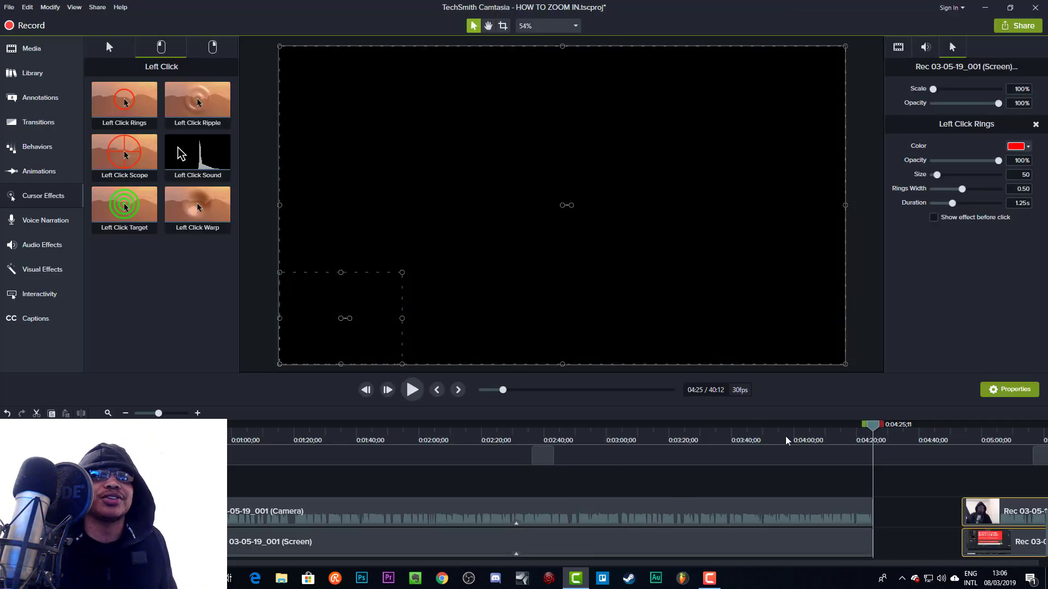
pyautogui.click(771, 425)
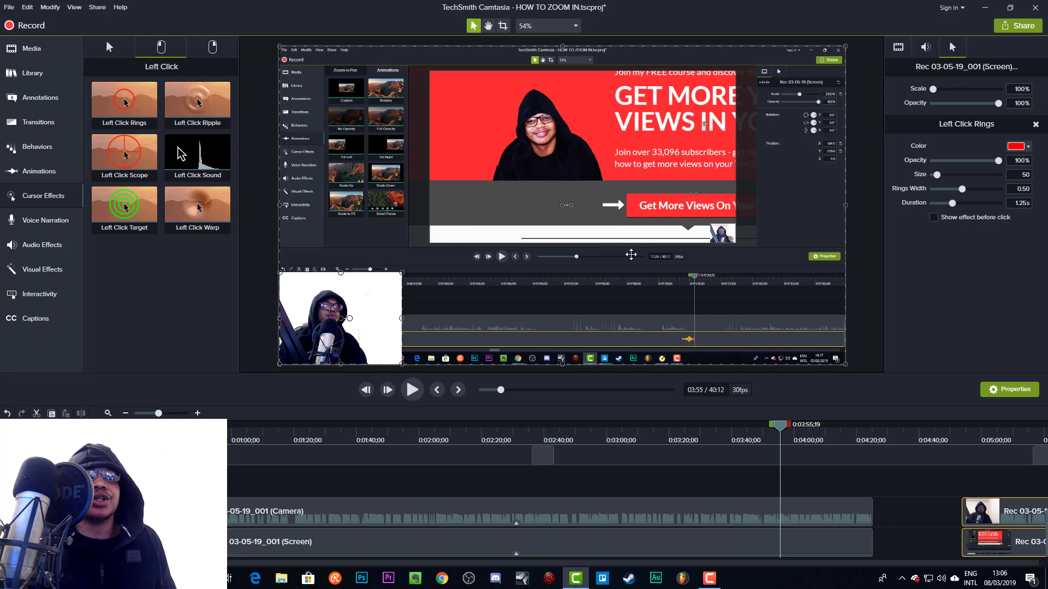
pyautogui.moveTo(40, 97)
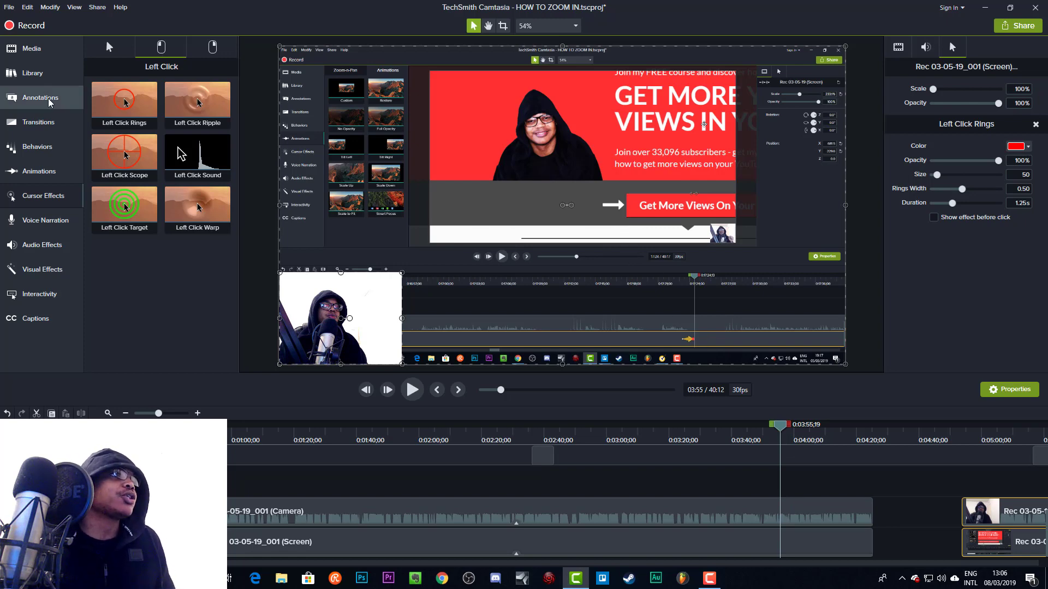
pyautogui.moveTo(40, 171)
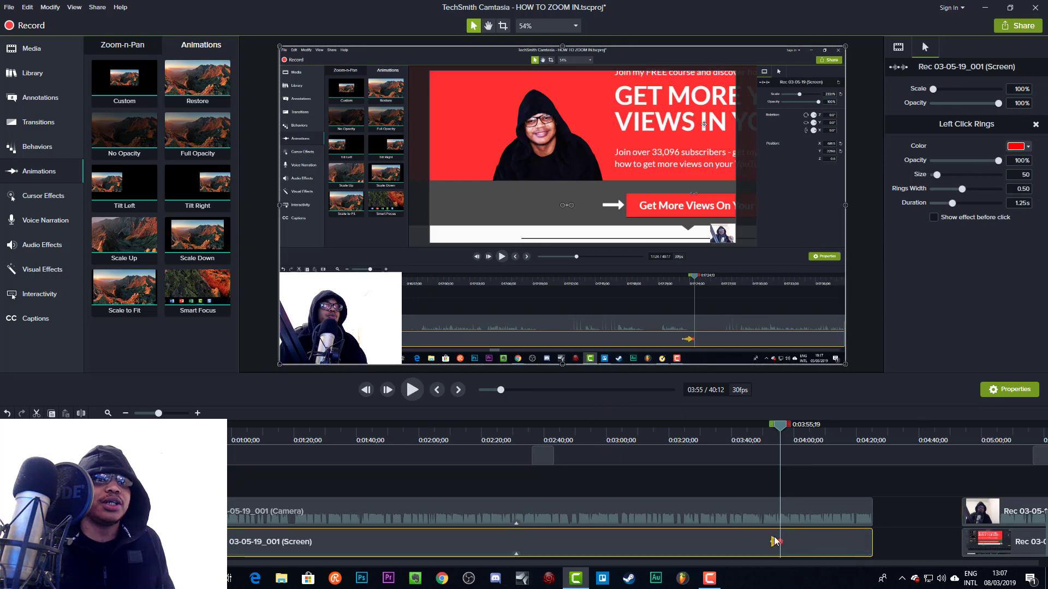
pyautogui.moveTo(900, 236)
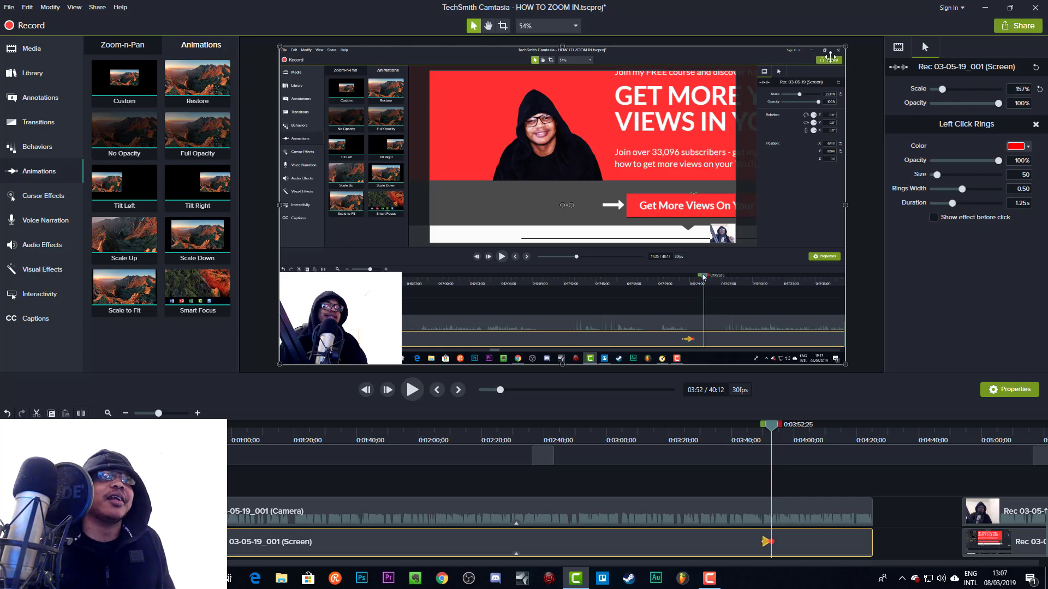
# - Set the Screen clip's scale to 157% and preview the zoom near four minutes
pyautogui.click(831, 59)
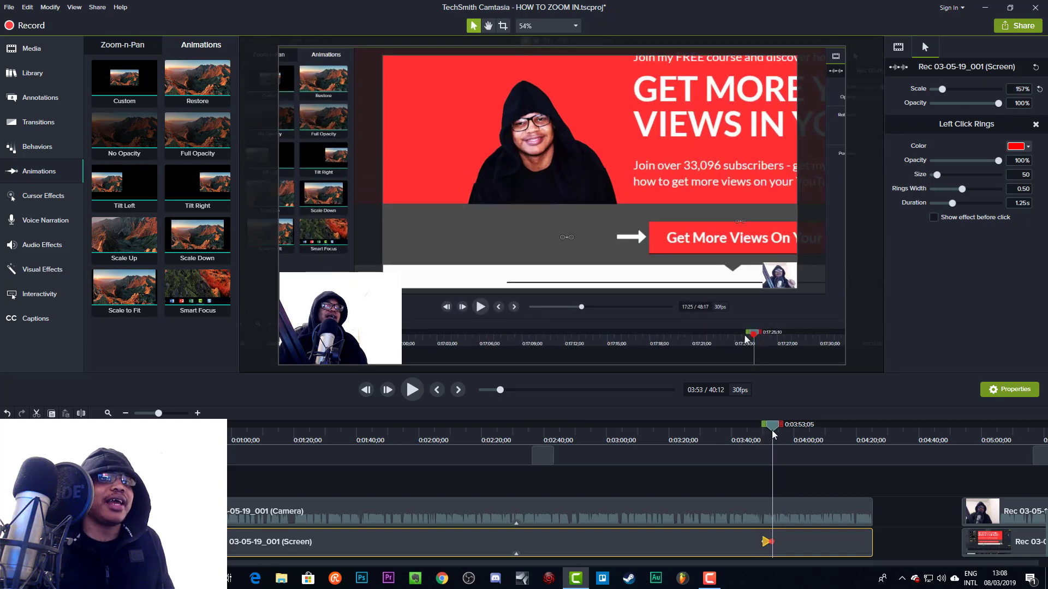
pyautogui.click(124, 77)
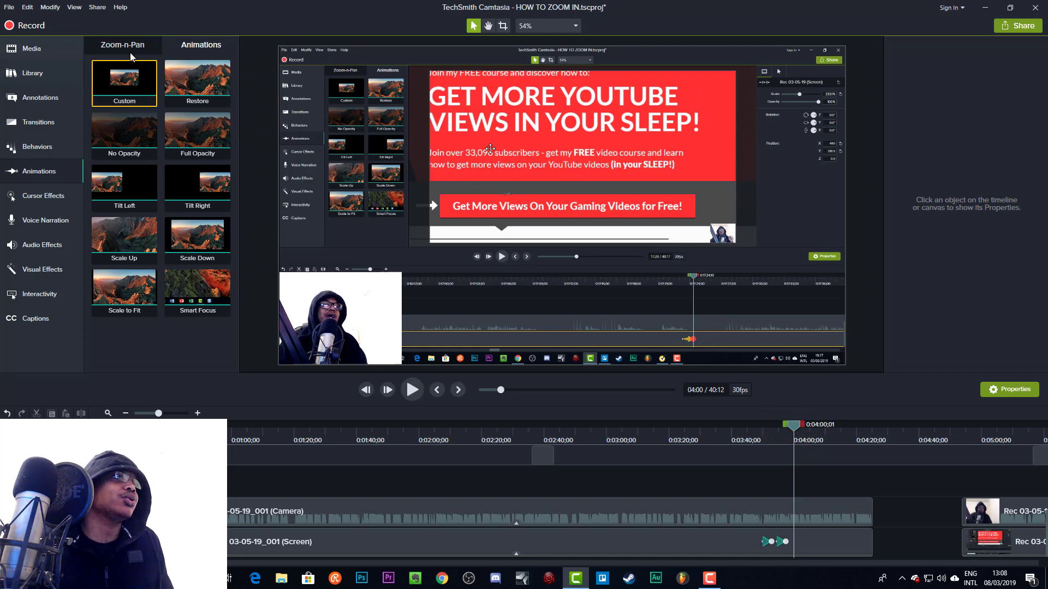
pyautogui.click(124, 80)
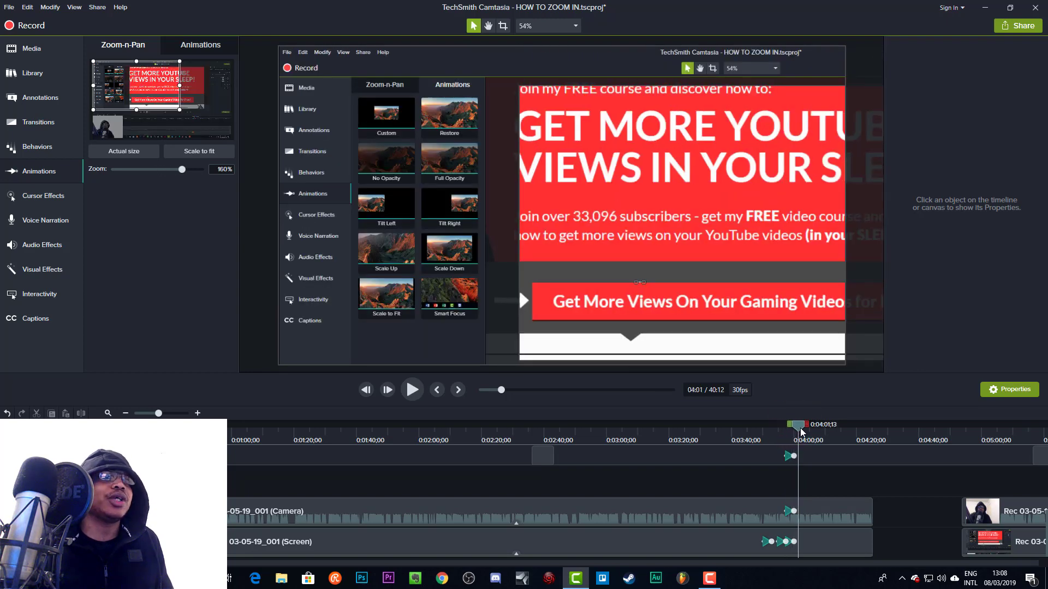
pyautogui.moveTo(147, 153)
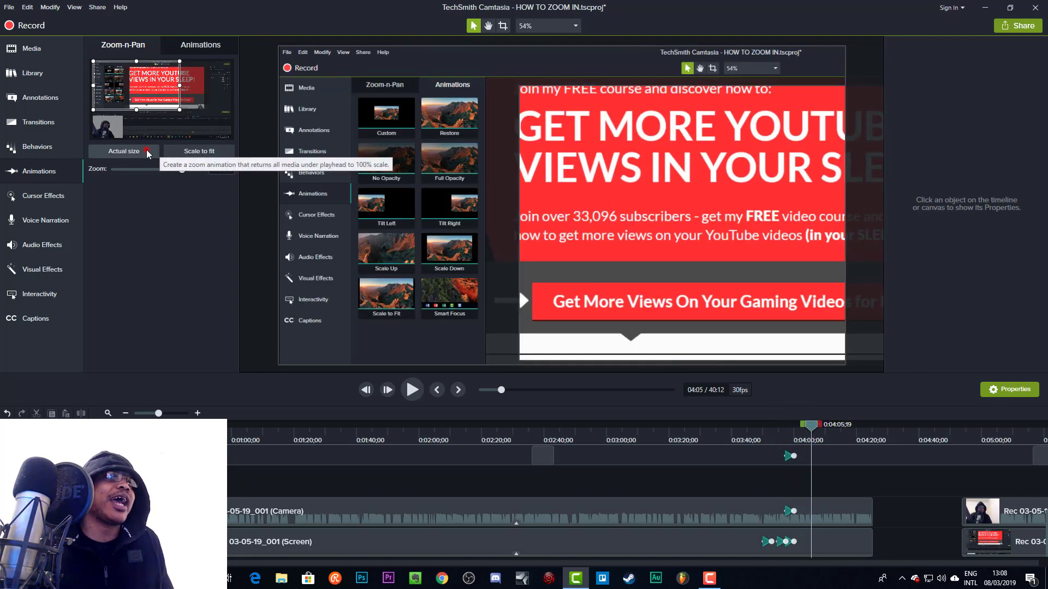
# - Add a later Zoom-n-Pan animation near 04:05 returning the recording to actual size (100%)
pyautogui.click(123, 150)
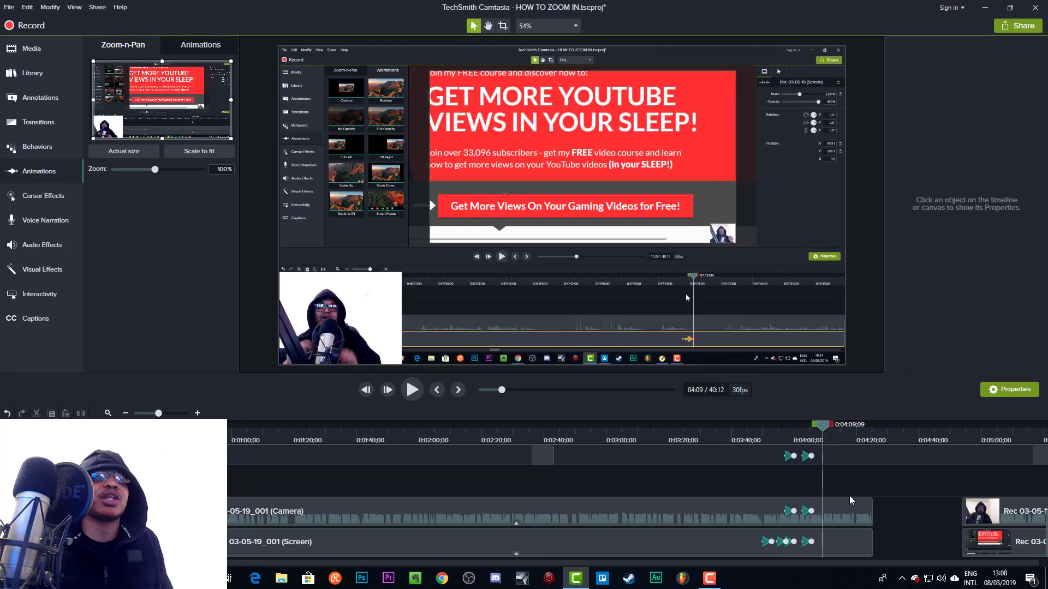
pyautogui.moveTo(810, 475)
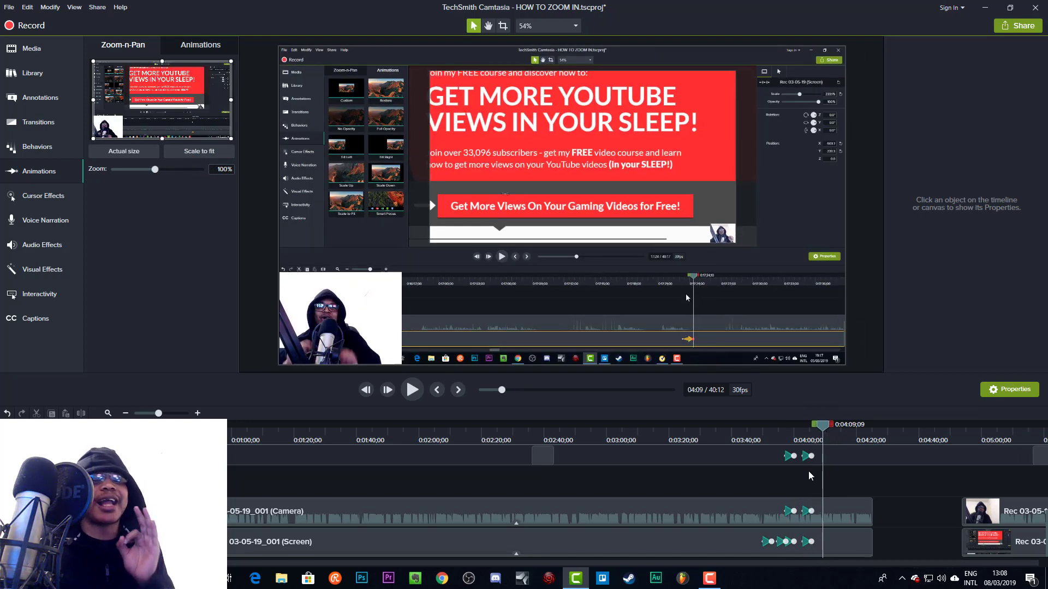